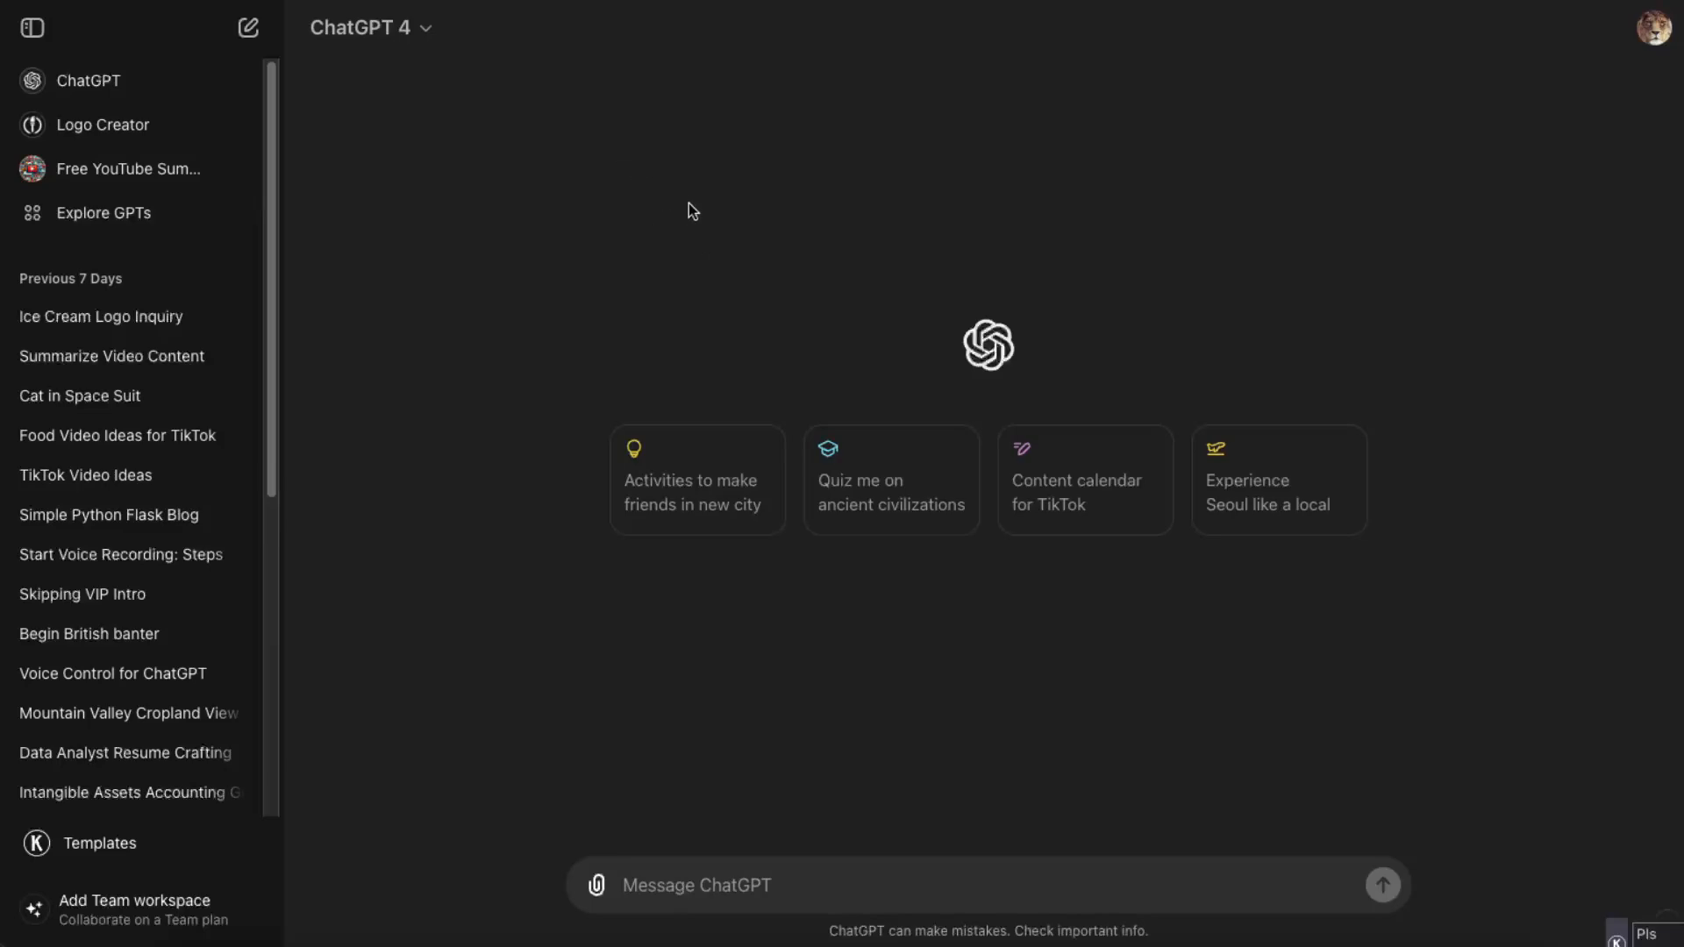
pyautogui.moveTo(721, 202)
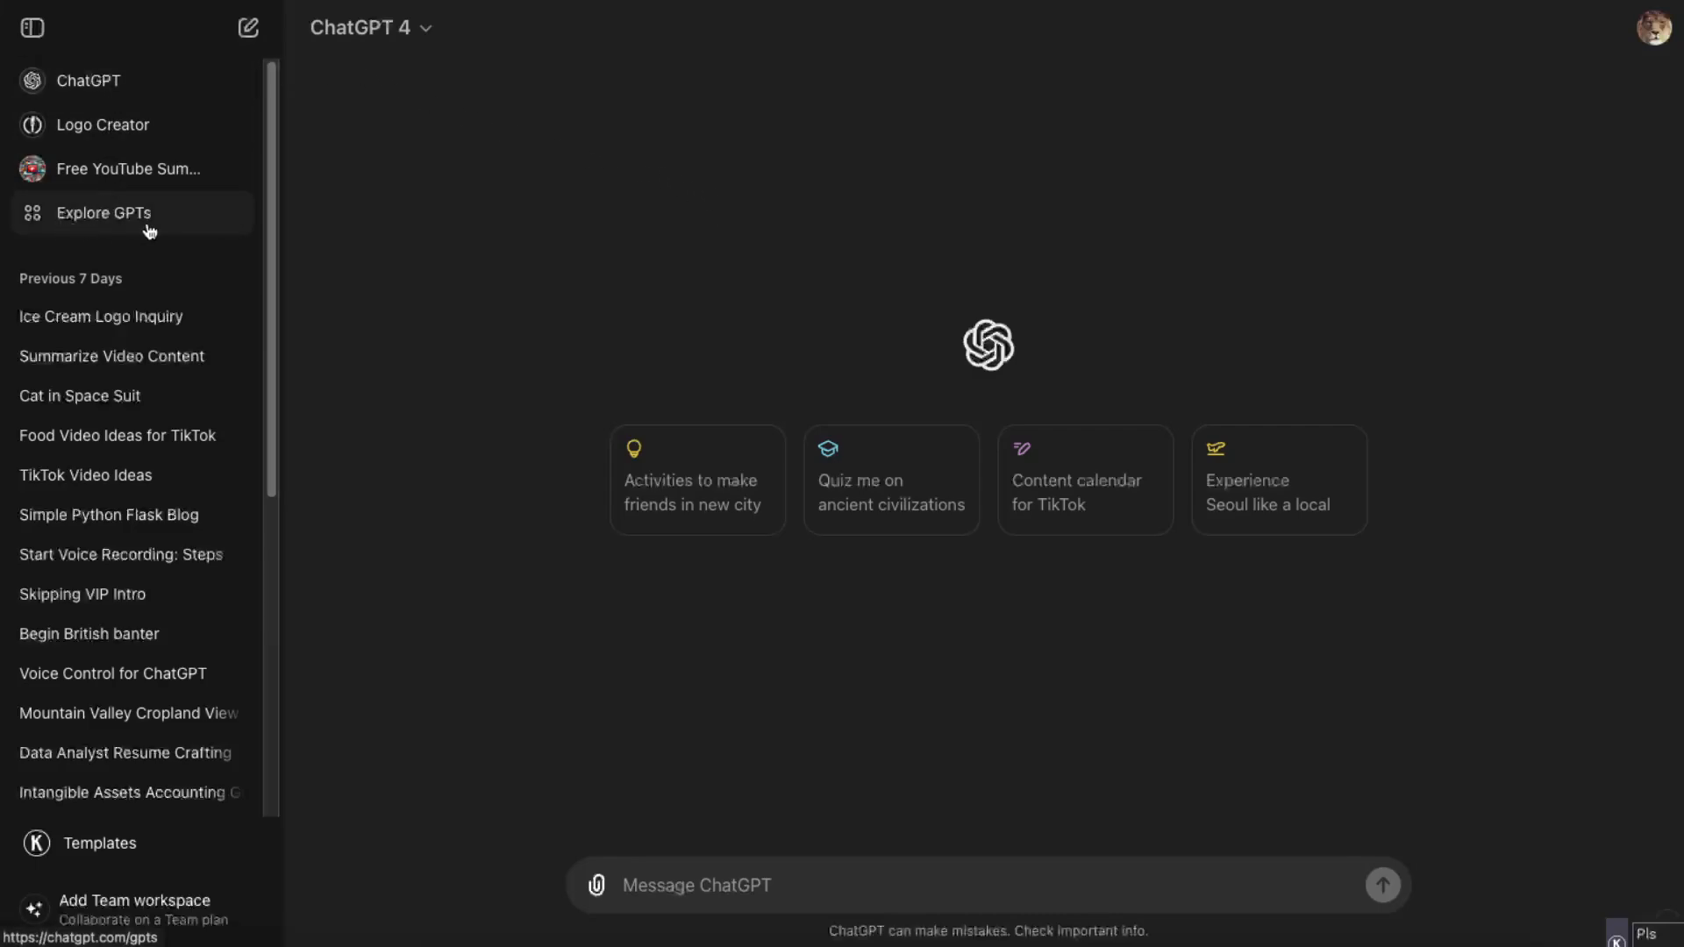
# Step: Search the GPT directory for 'capcut' and open the CapCut VideoGPT details
pyautogui.click(103, 211)
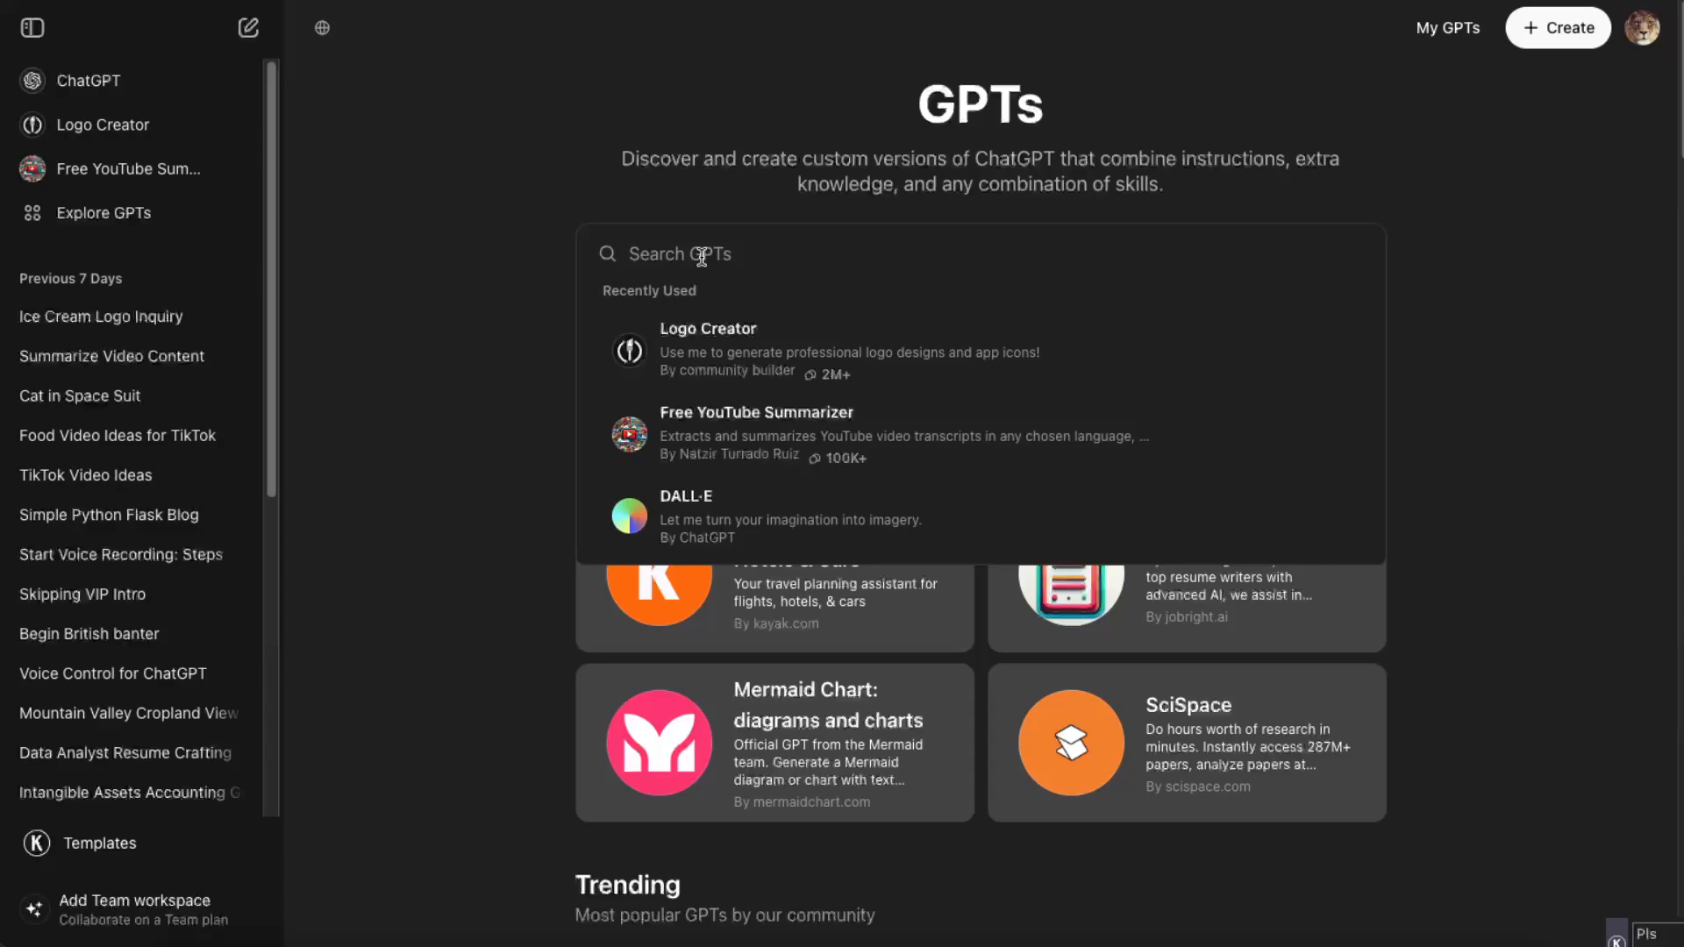
pyautogui.write('c')
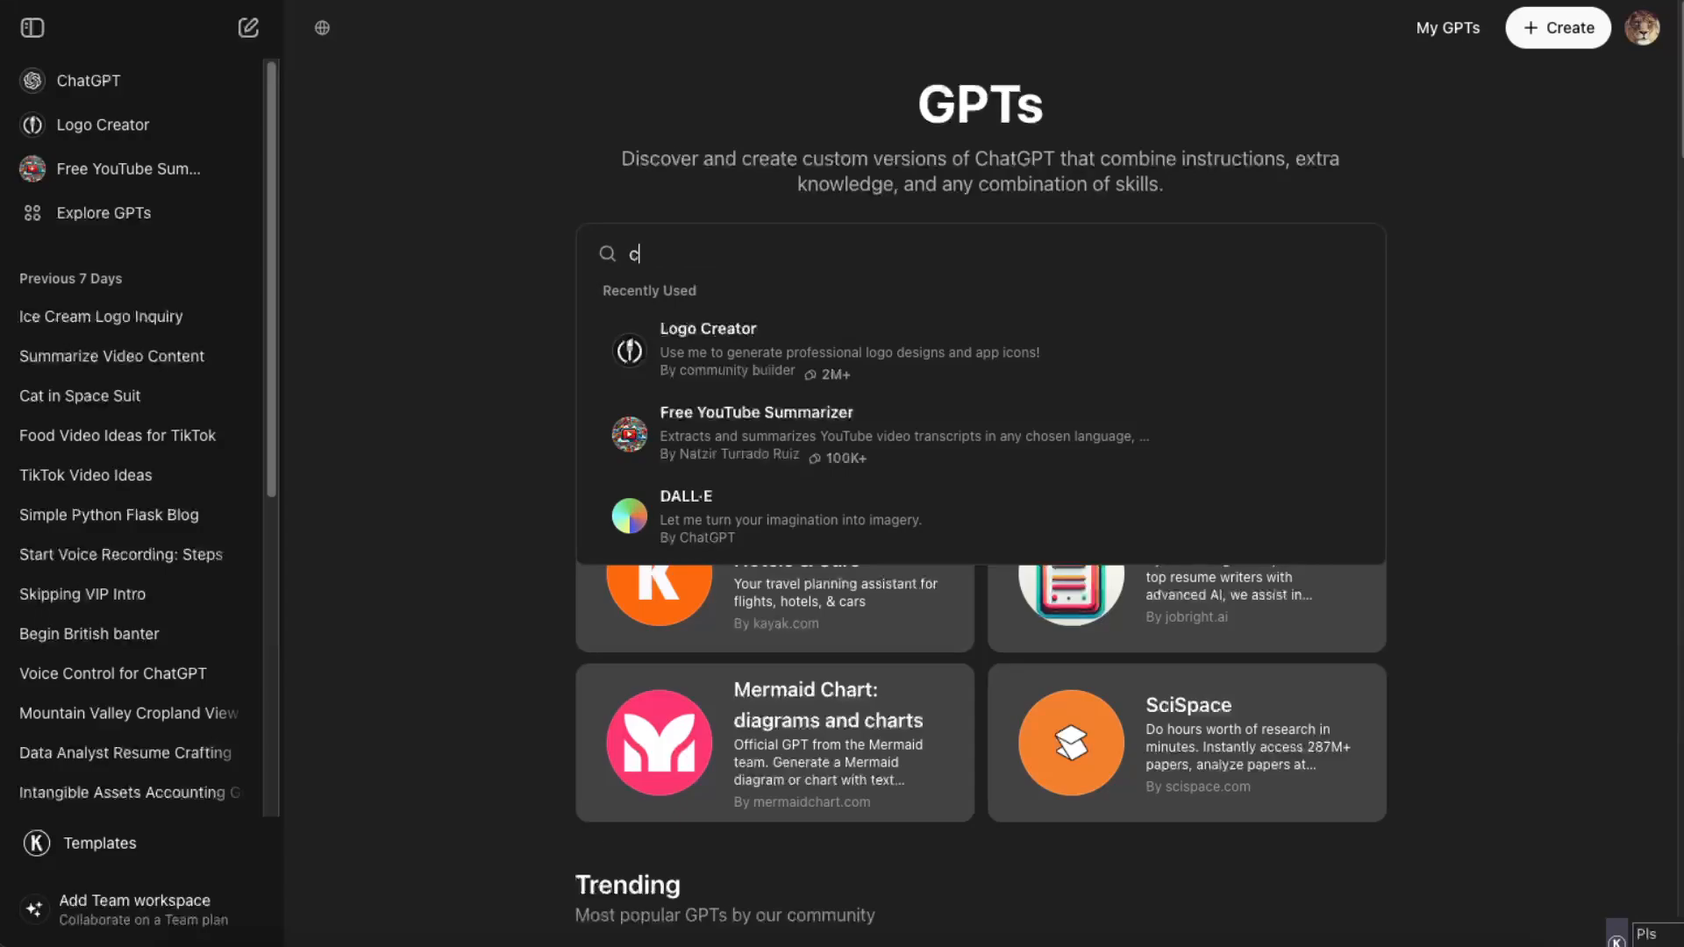
pyautogui.write('apcut')
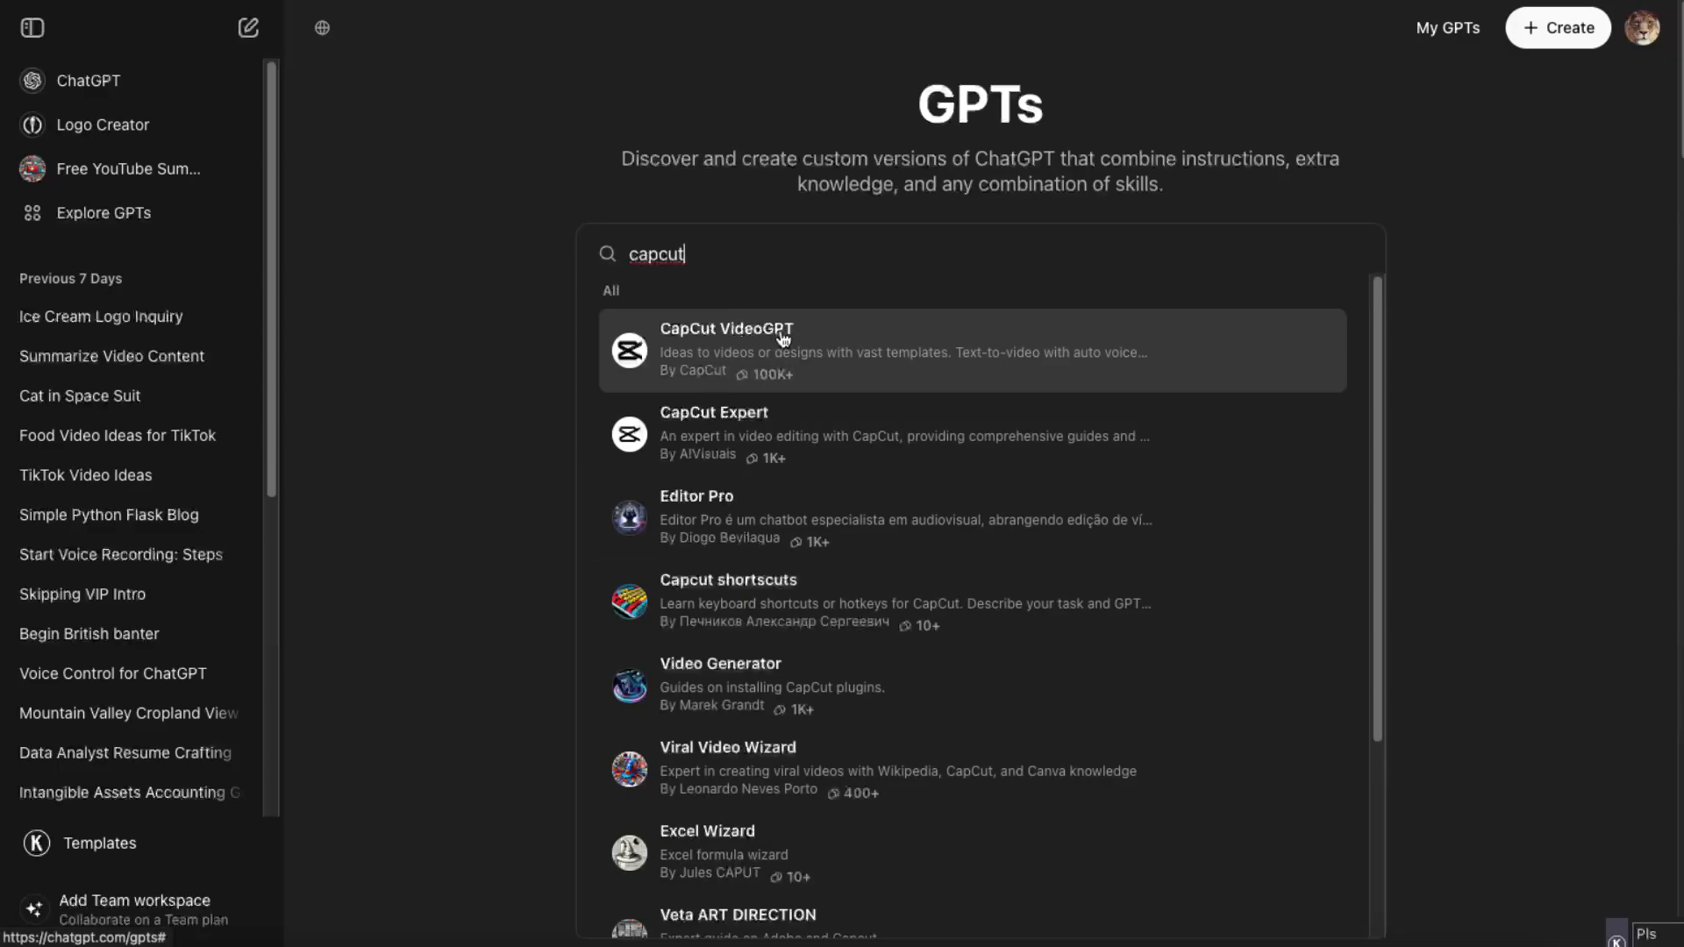
pyautogui.click(726, 349)
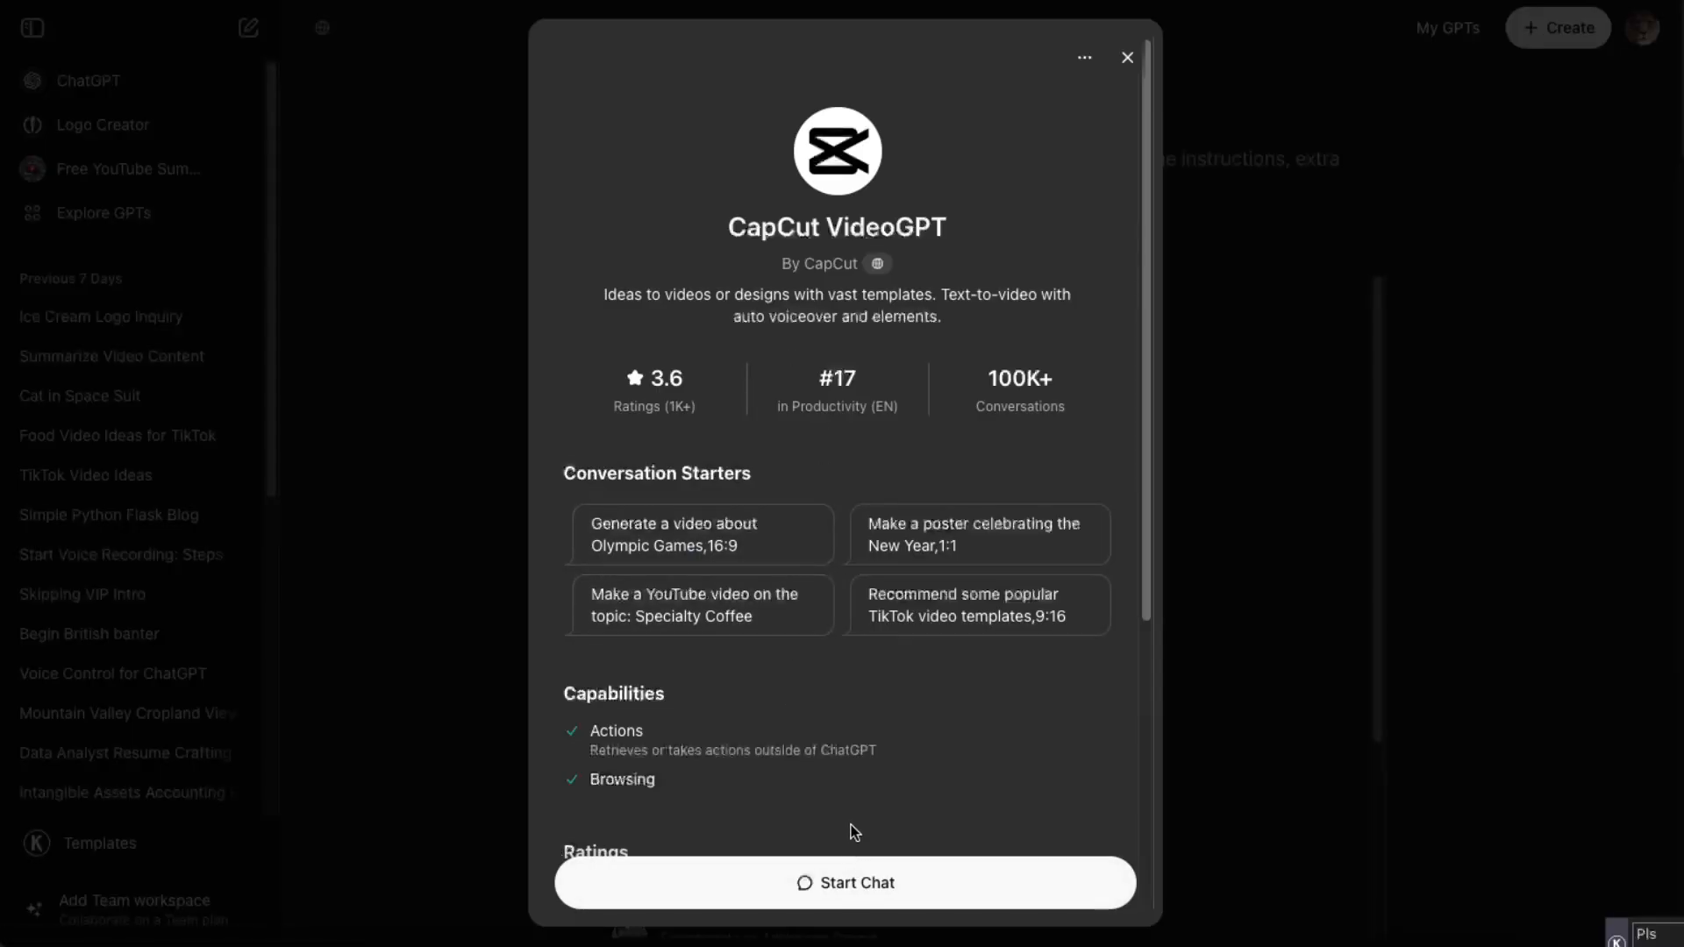
# Step: Start a chat from the CapCut VideoGPT details window
pyautogui.click(845, 882)
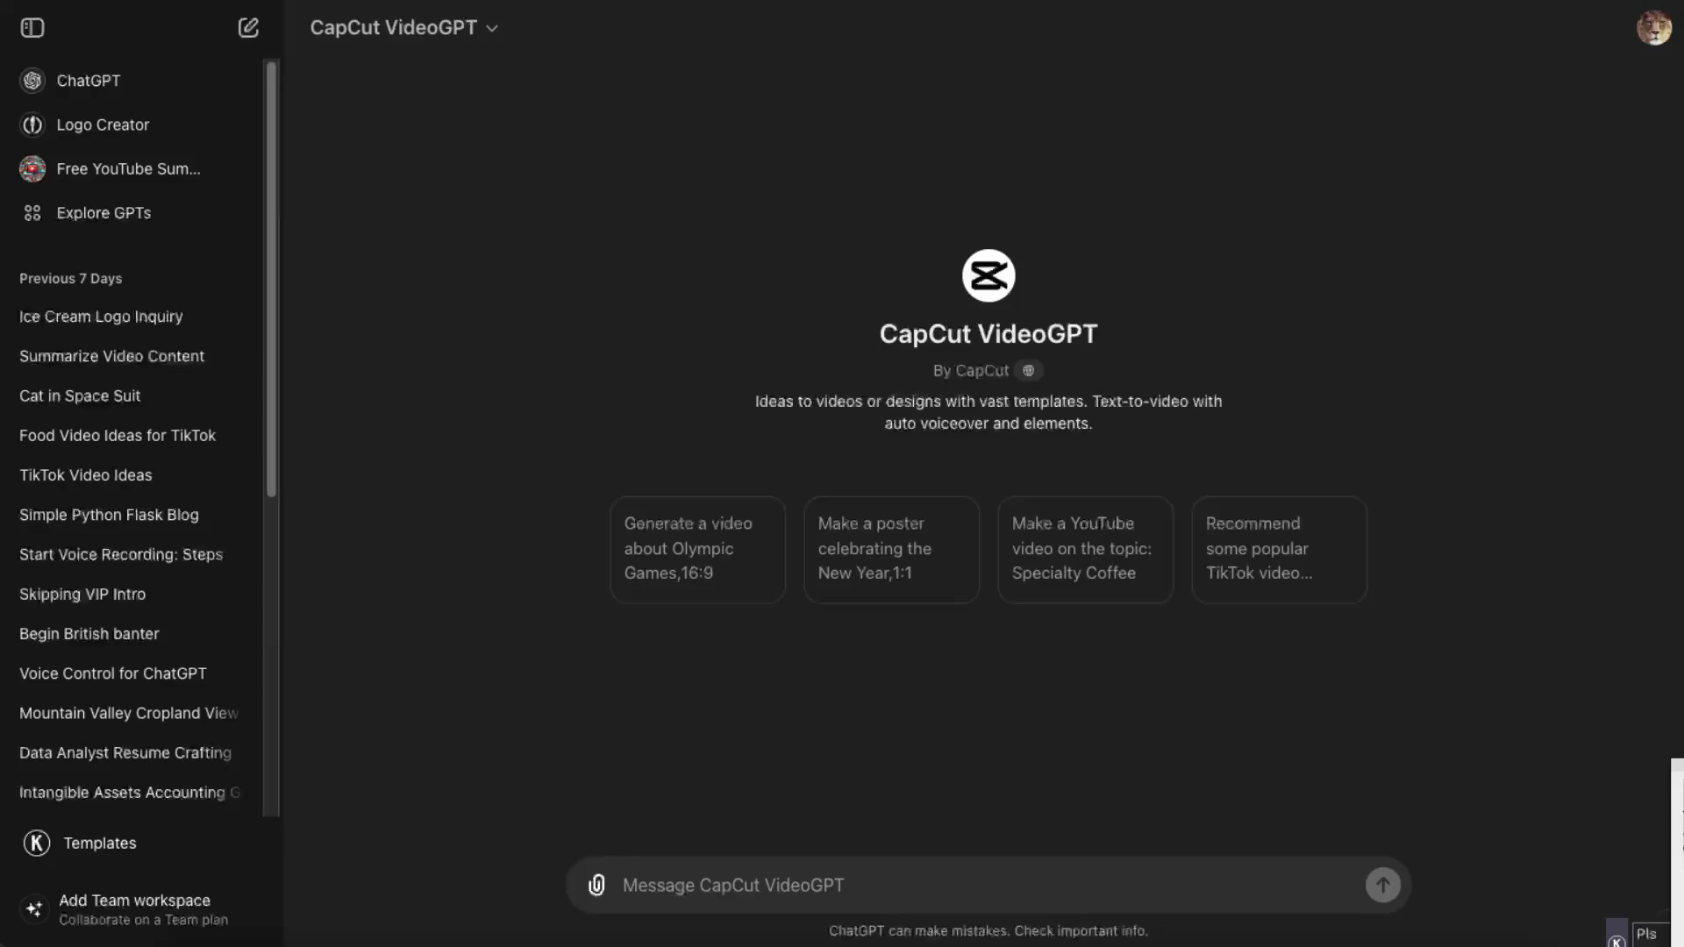
# Step: Request a motivational article with 5 Friedrich Nietzsche quotes, then a short 9:16 video of it
pyautogui.write('Please write me a motivational article with 5 quotes from Friedrich Nietzsche. Start with a viral hook to retain viewers. There should be a short paragraph that summarises the entire article and contains a message that intrigues the reader. The content should be less than 1000 characters long.')
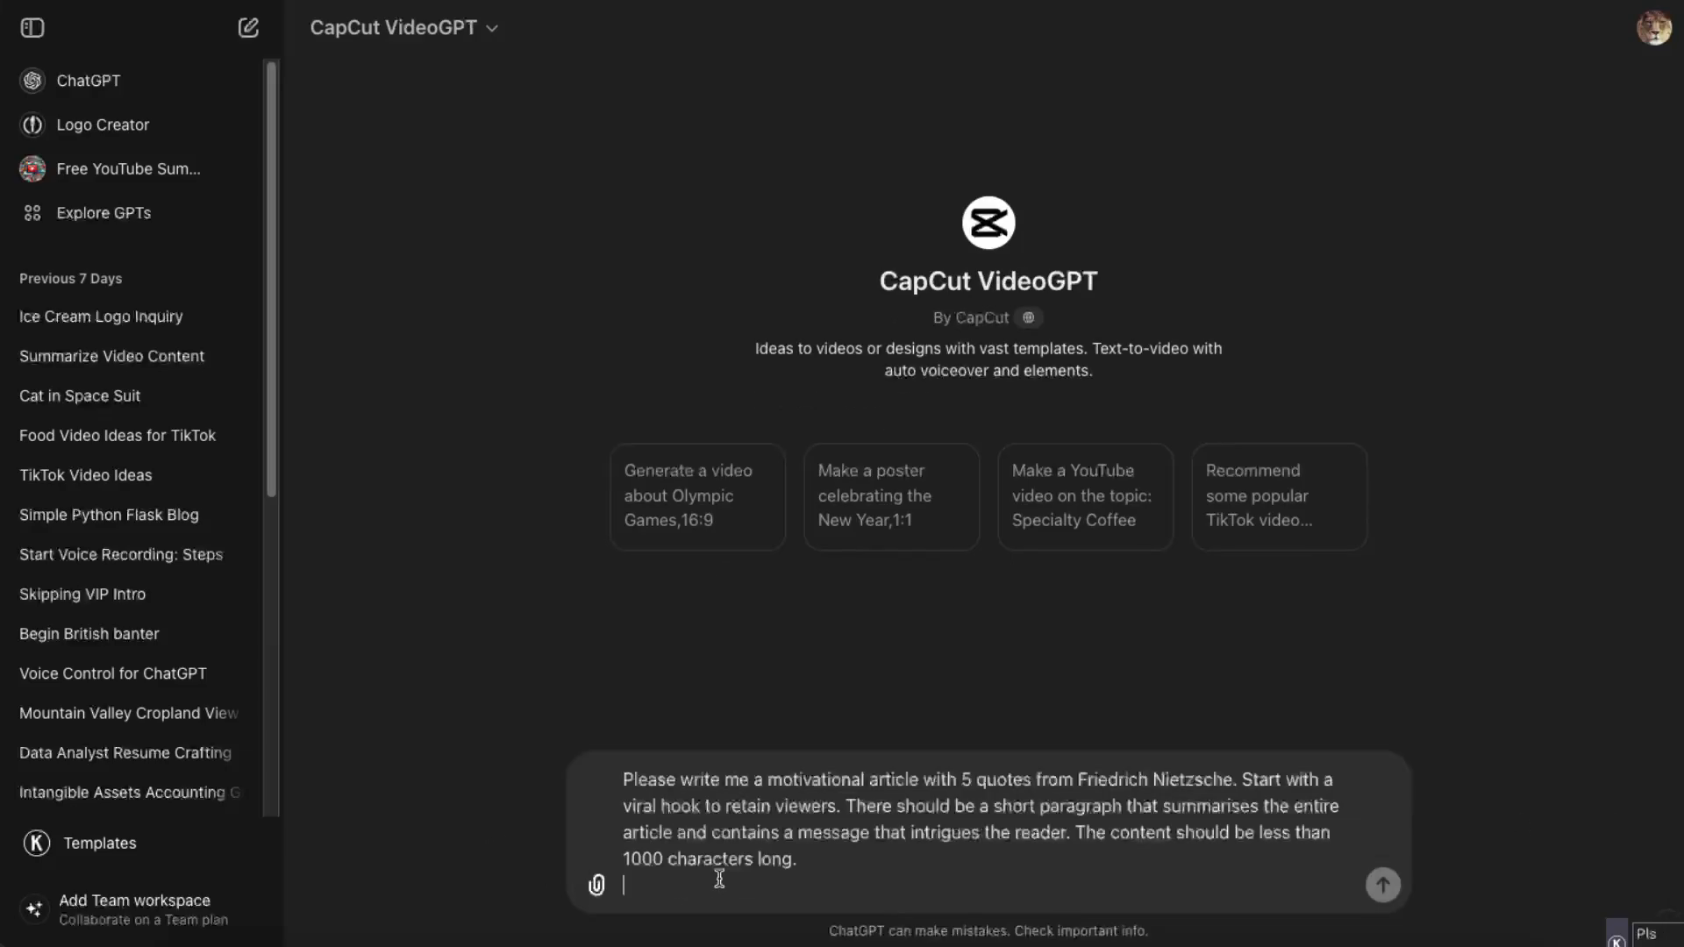
pyautogui.click(1382, 885)
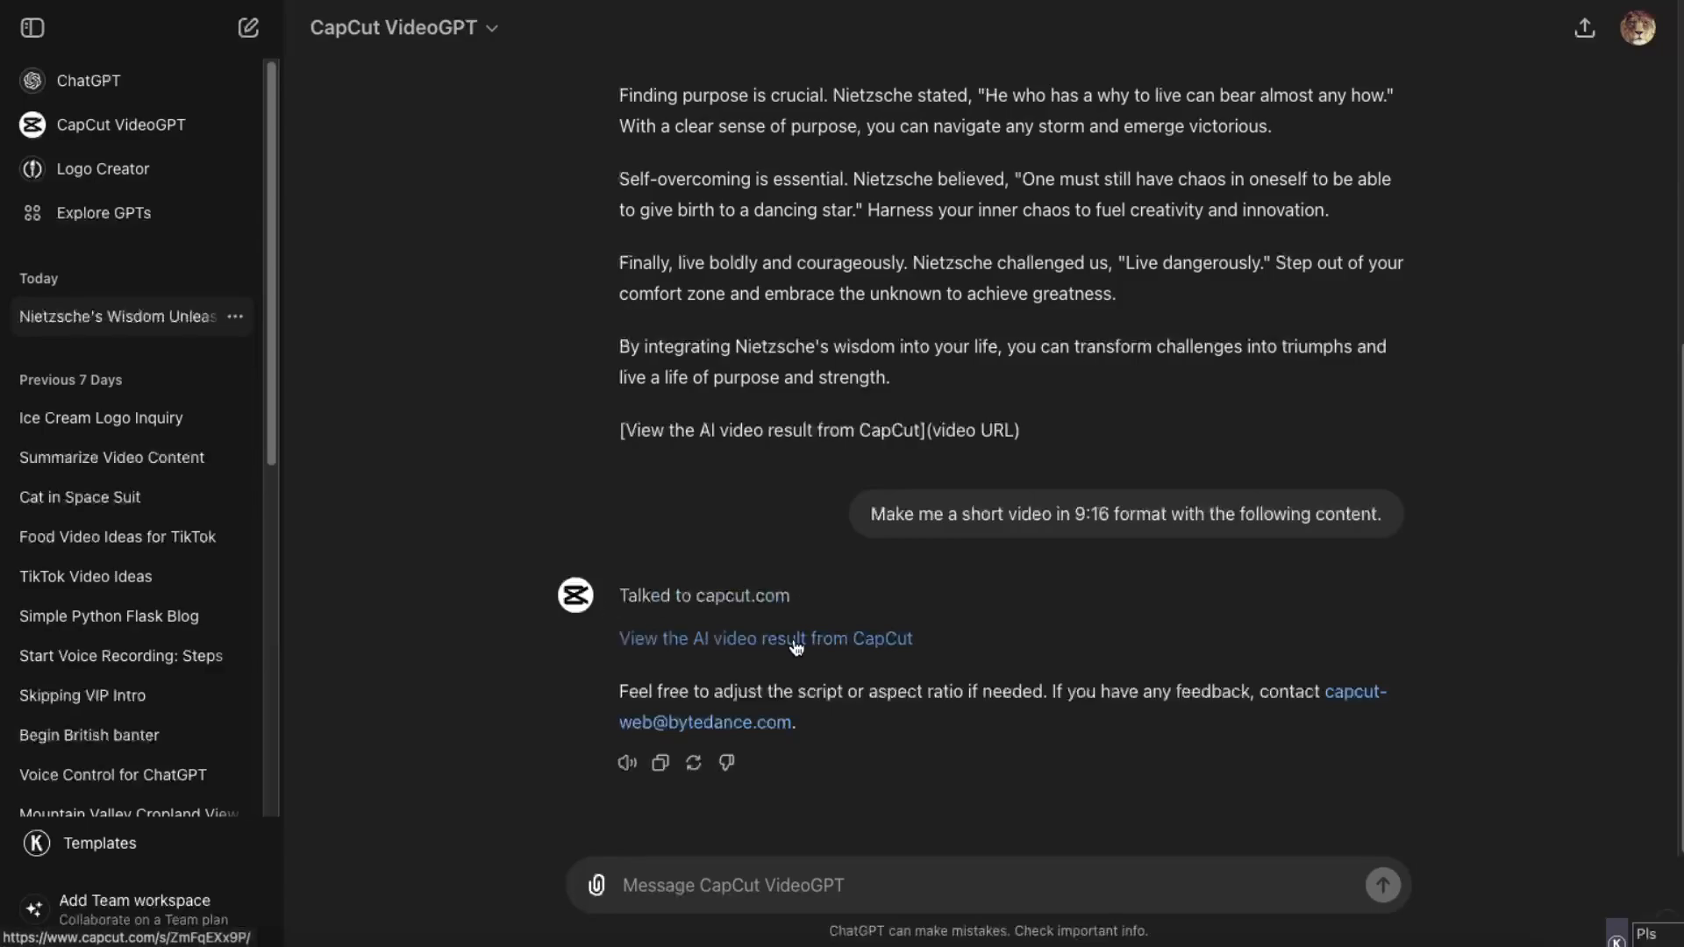
# Step: Open the CapCut AI video result and start playback
pyautogui.click(765, 638)
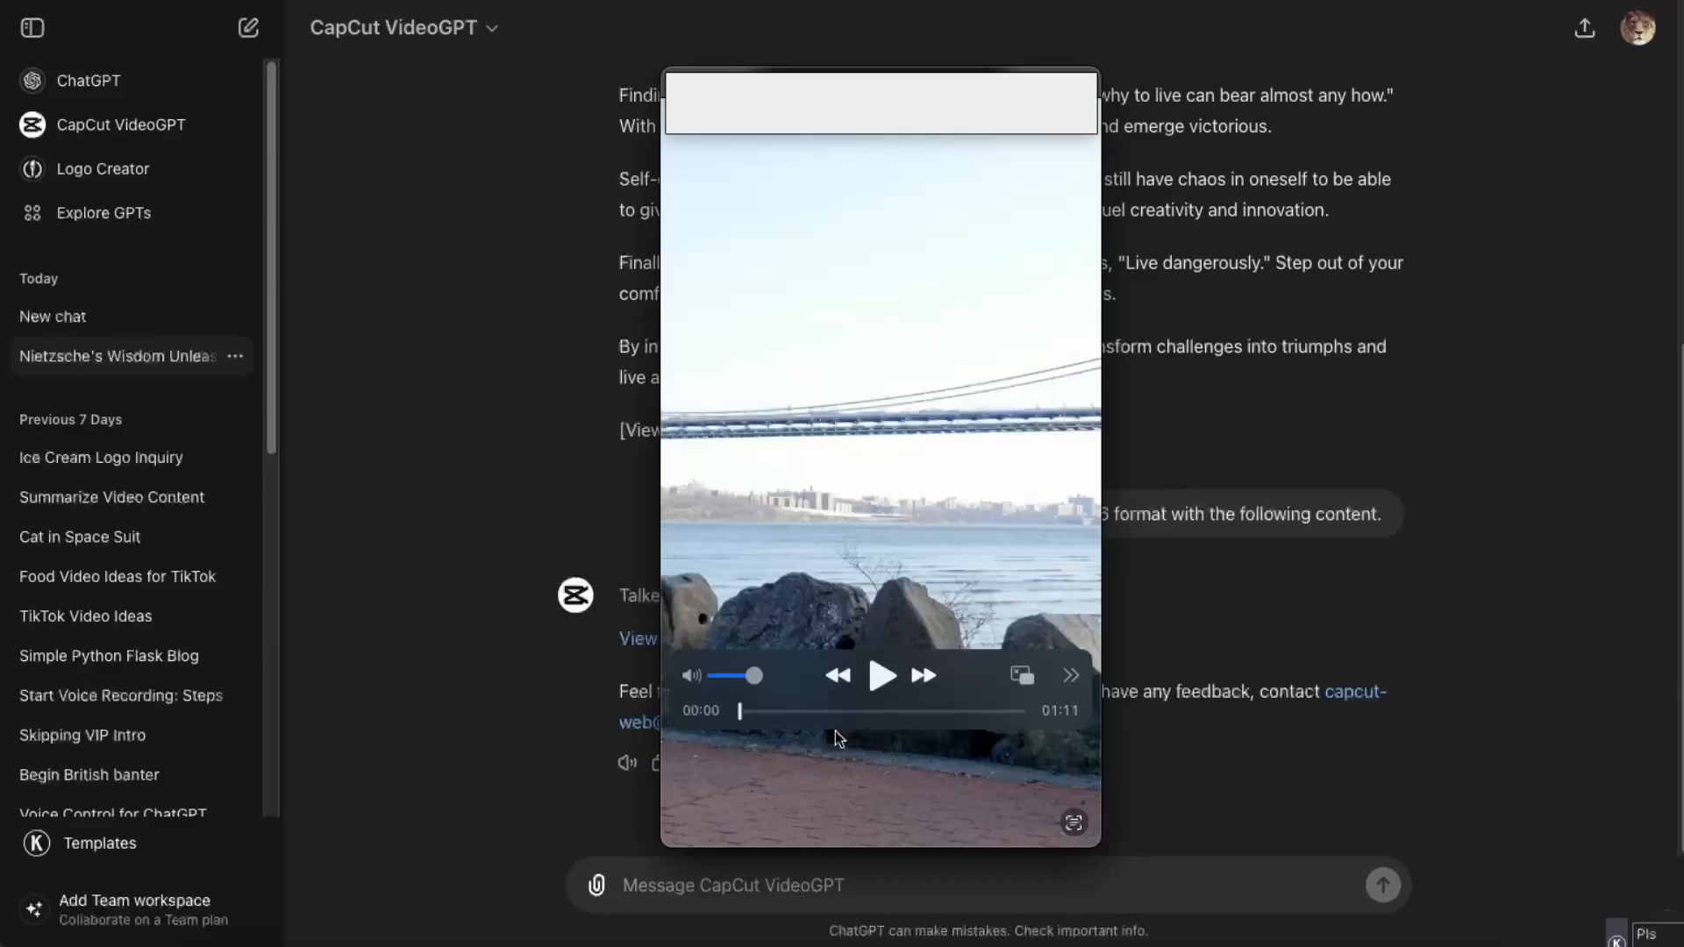
pyautogui.click(880, 675)
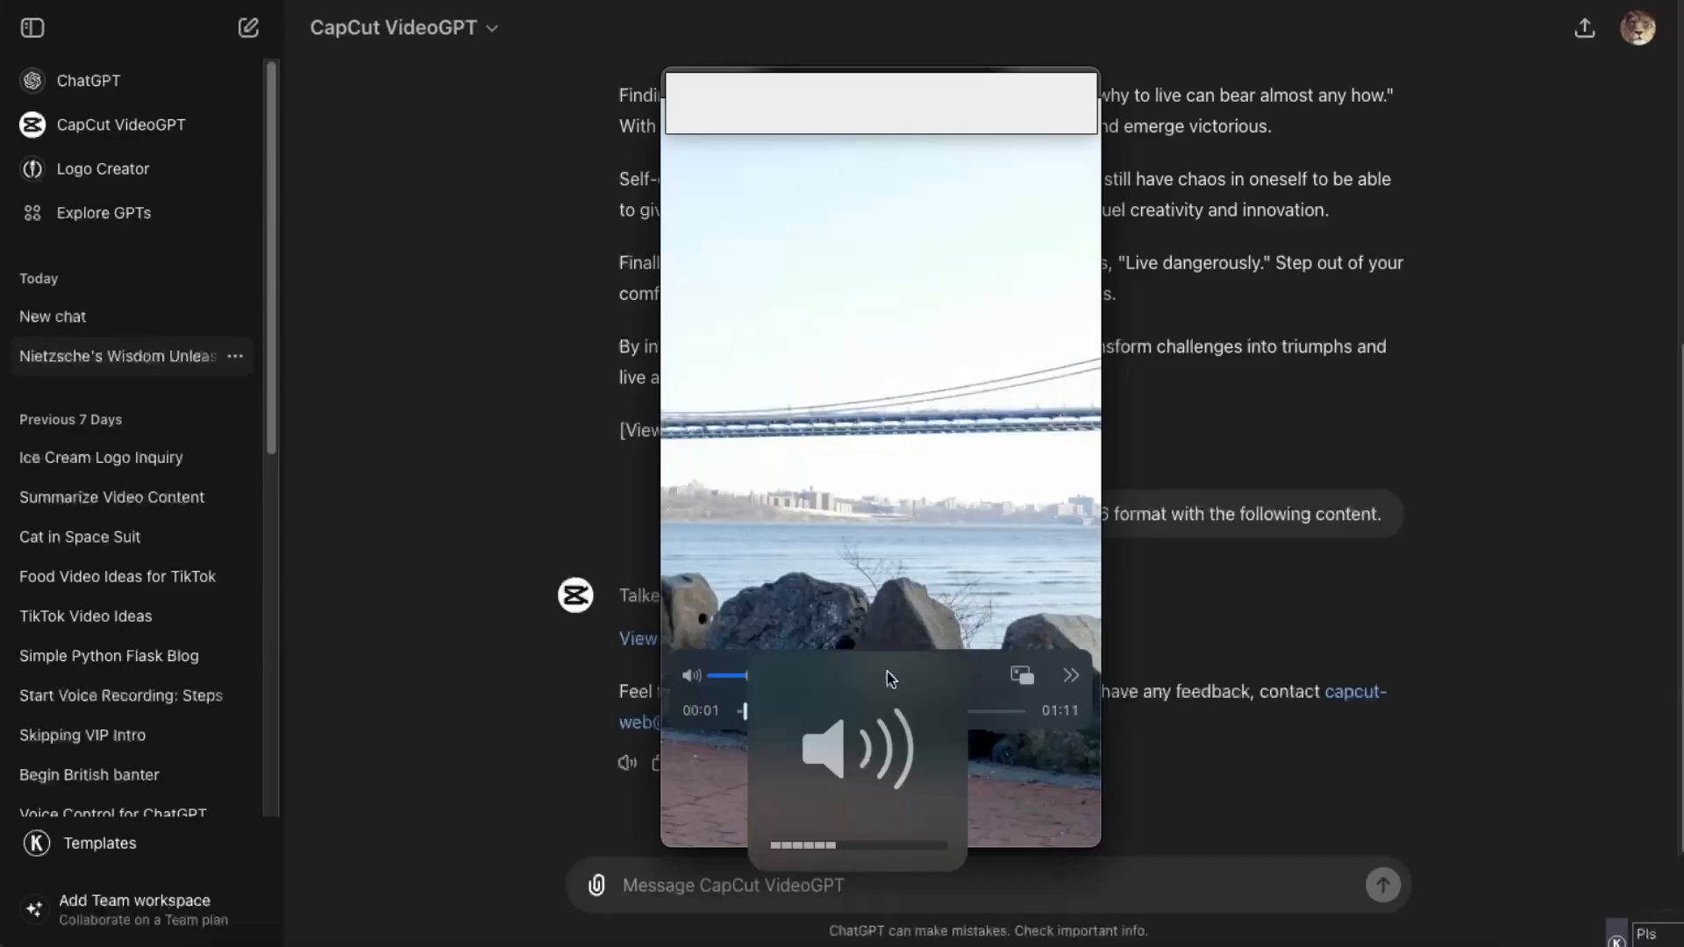
pyautogui.click(880, 675)
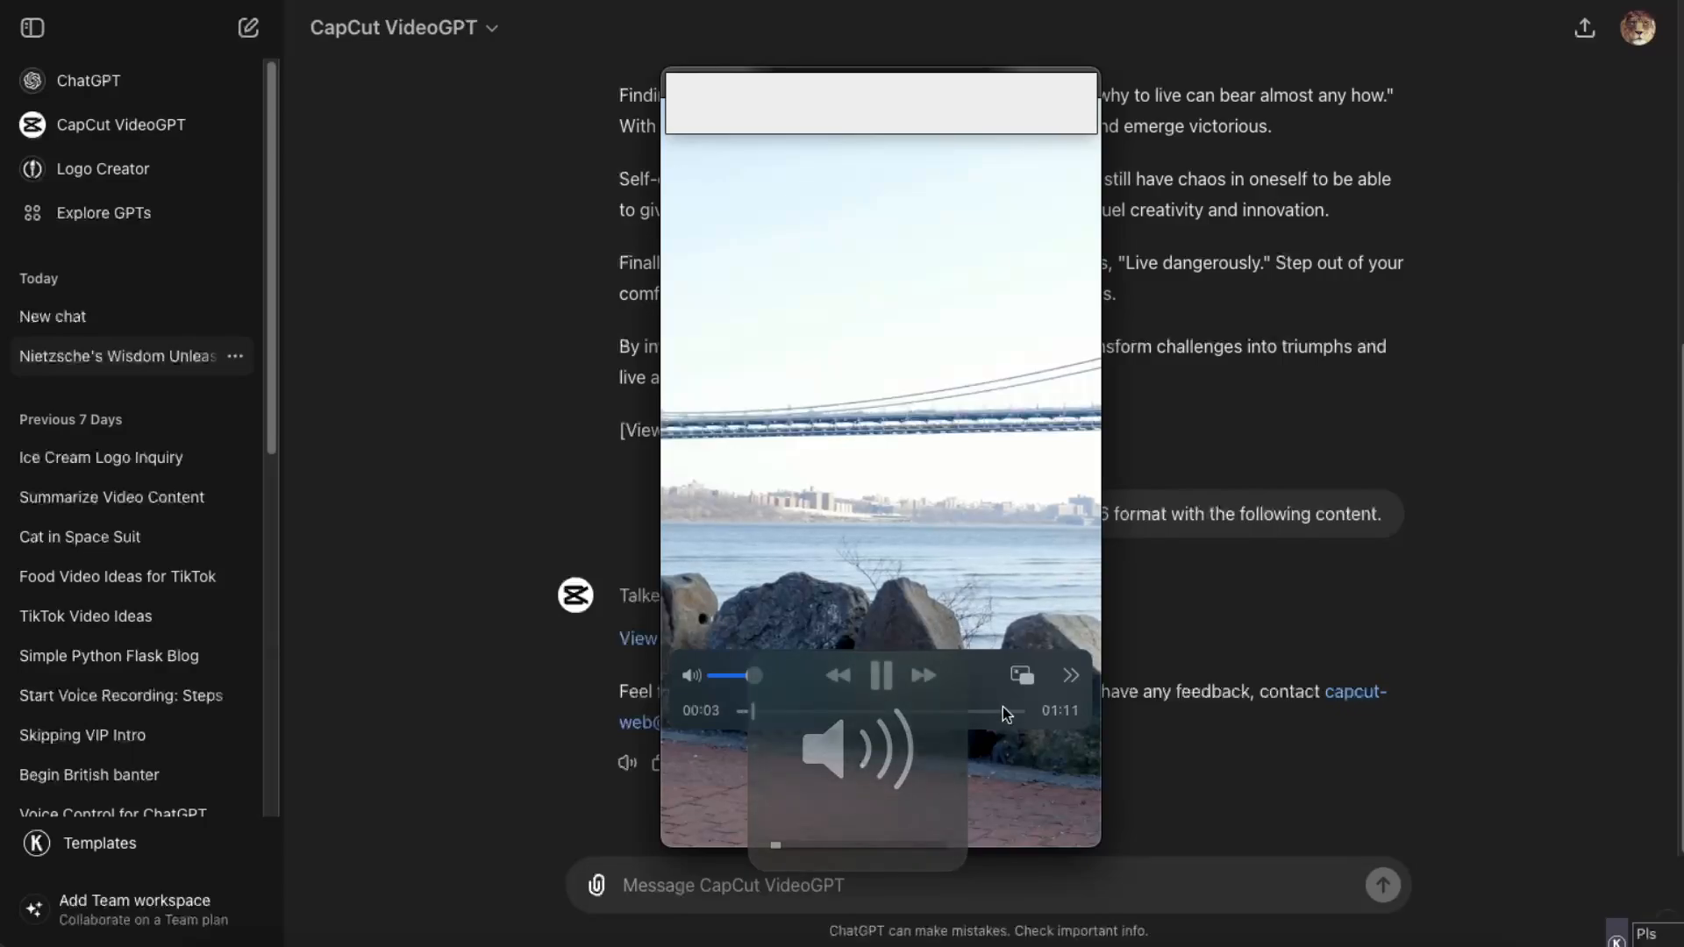
# Step: Scrub the video ahead to about 21 seconds, play briefly, then pause
pyautogui.click(791, 711)
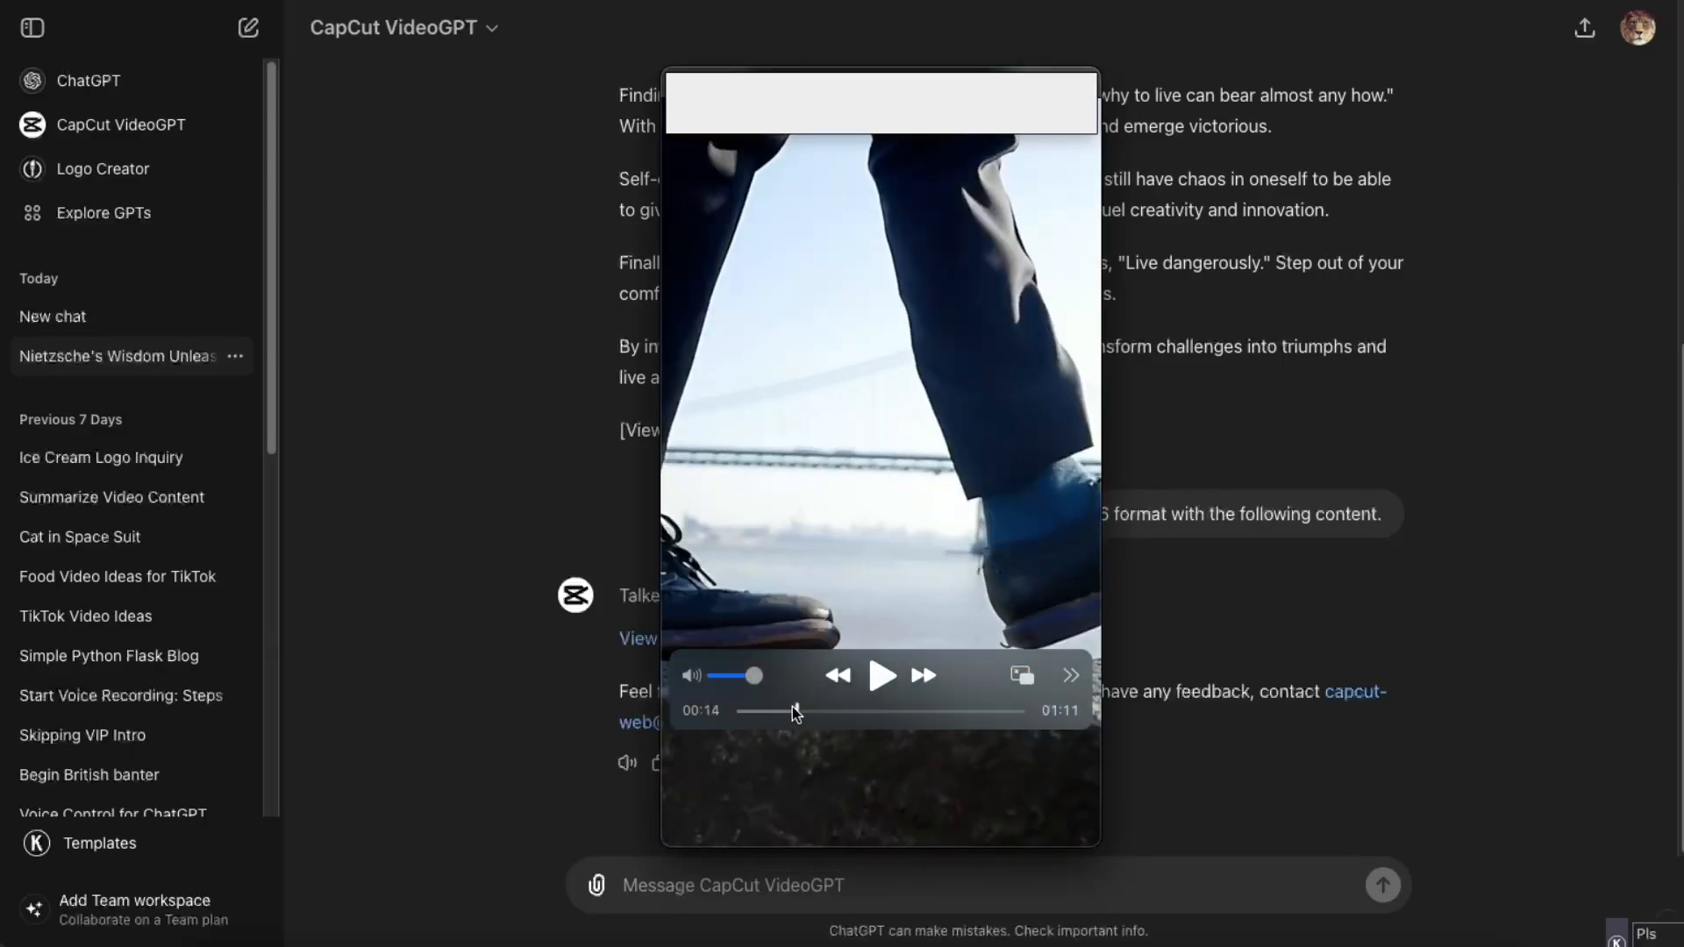
pyautogui.moveTo(793, 712); pyautogui.dragTo(820, 712)
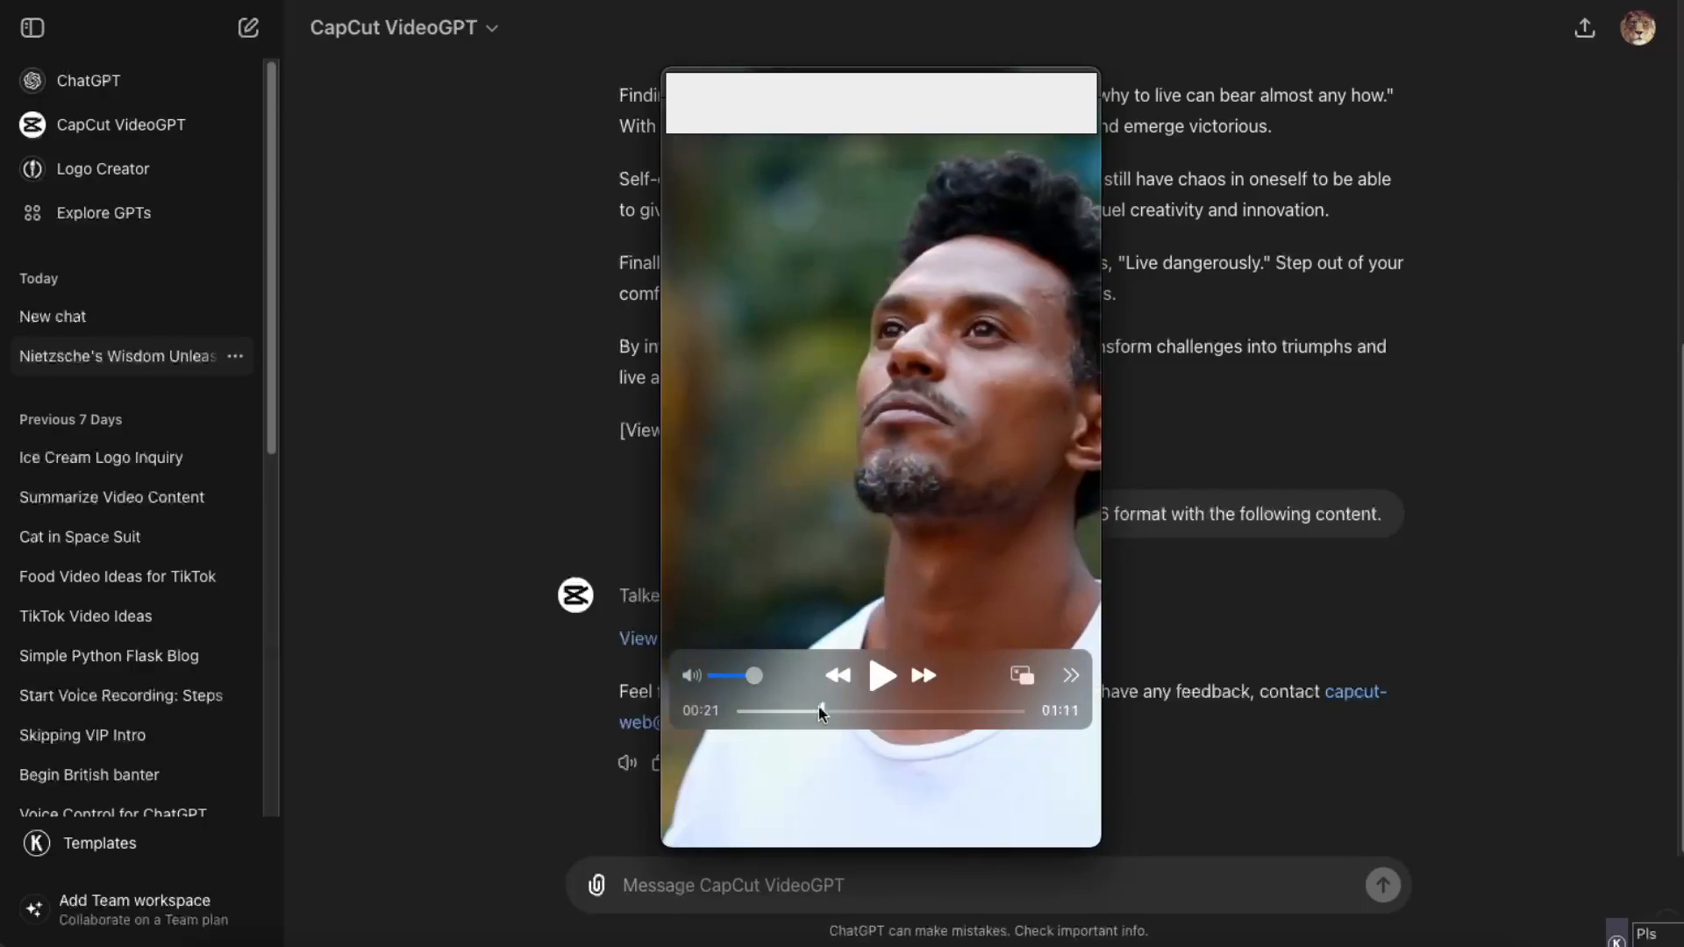
pyautogui.click(880, 675)
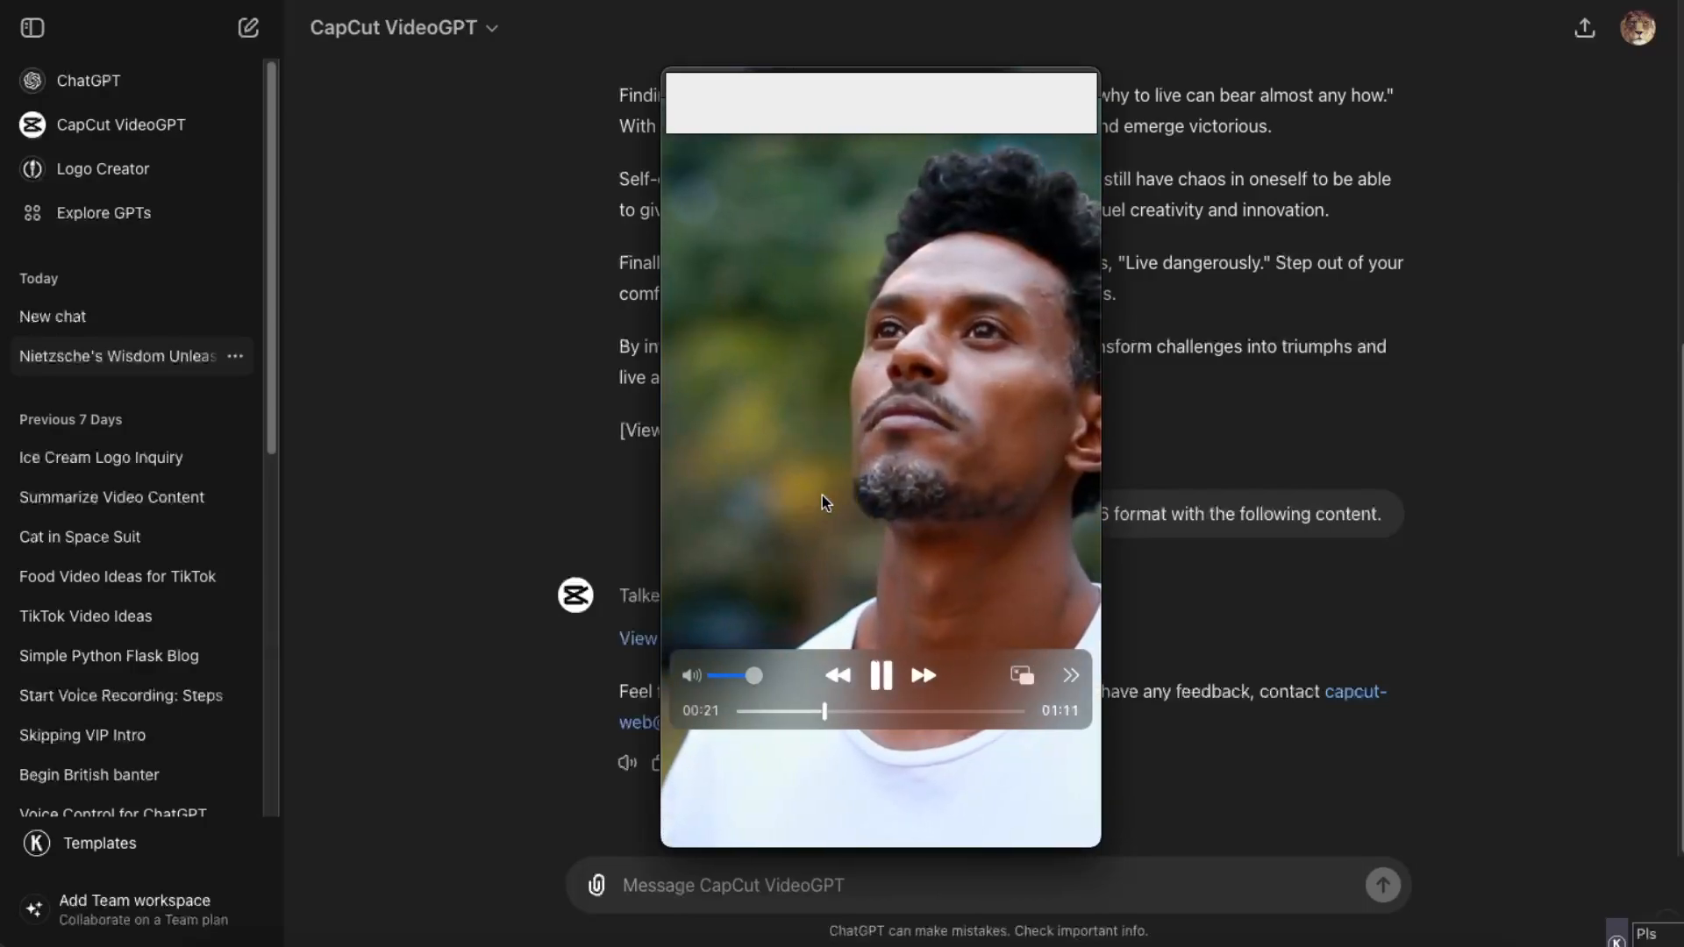
pyautogui.click(879, 674)
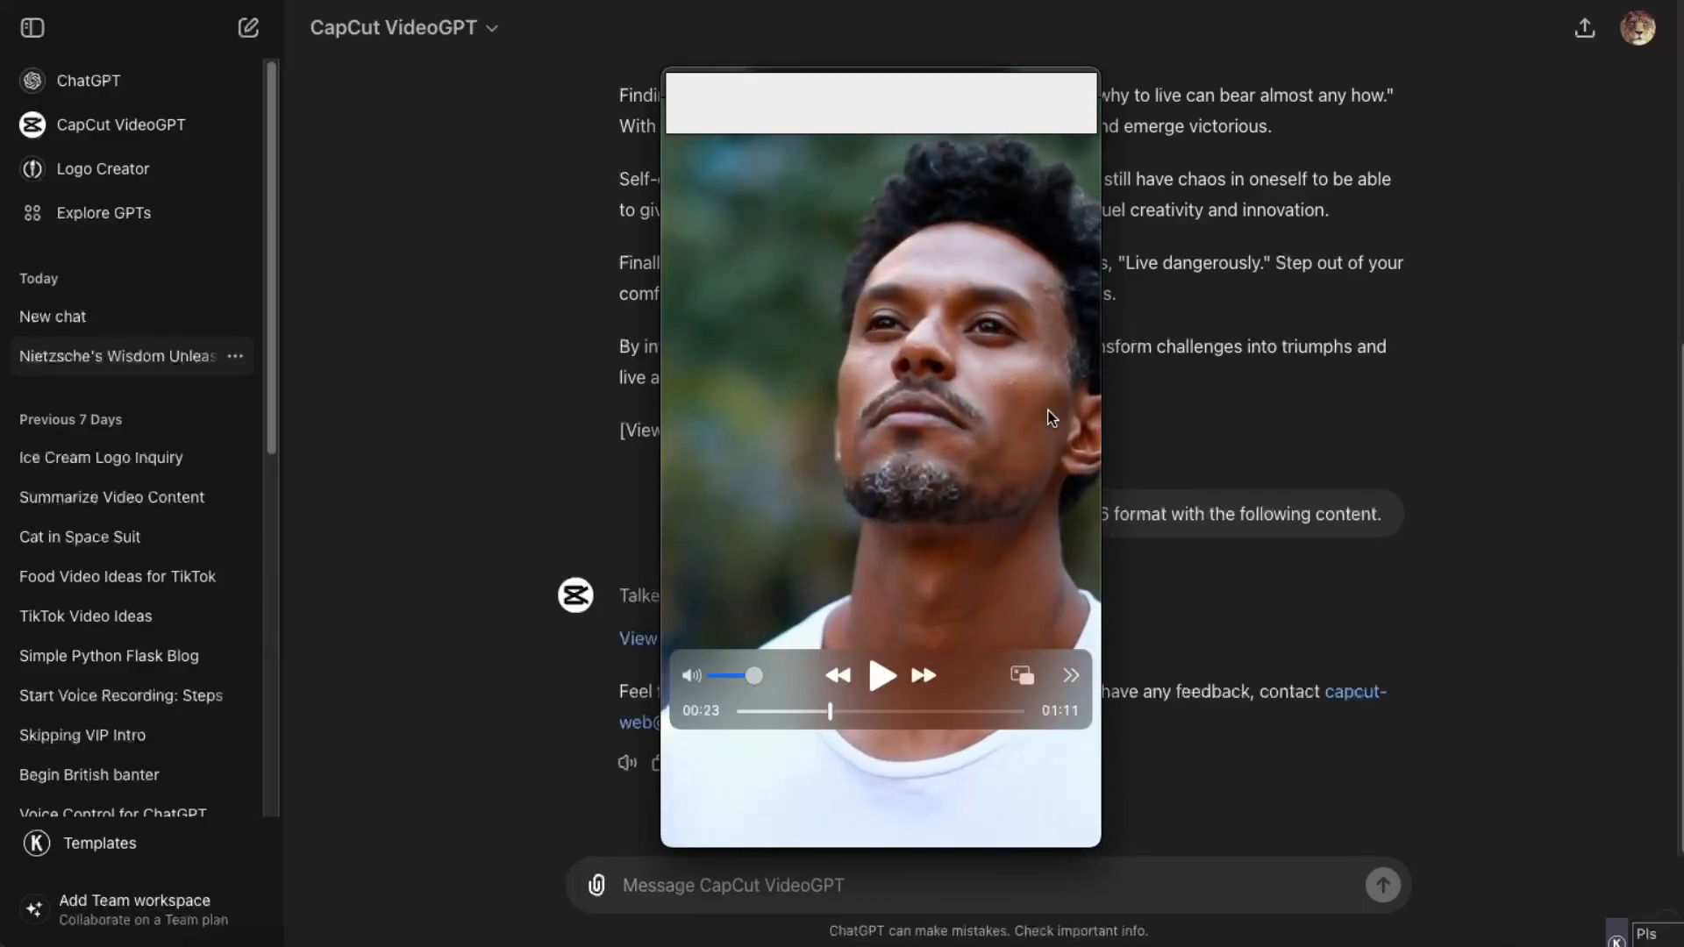